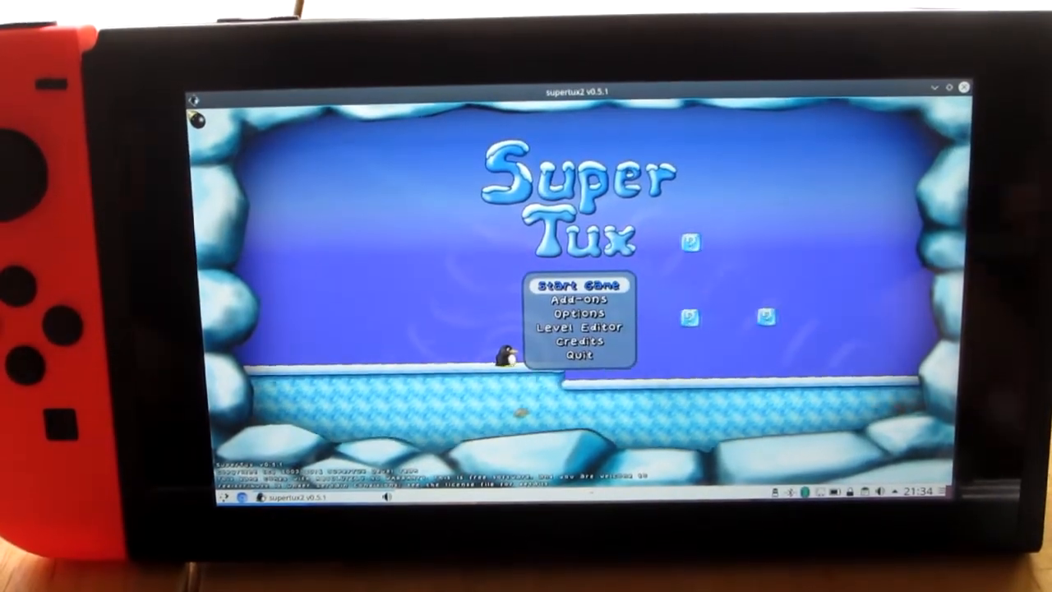
# Quit SuperTux from its title menu, returning to the empty desktop.
pyautogui.click(585, 284)
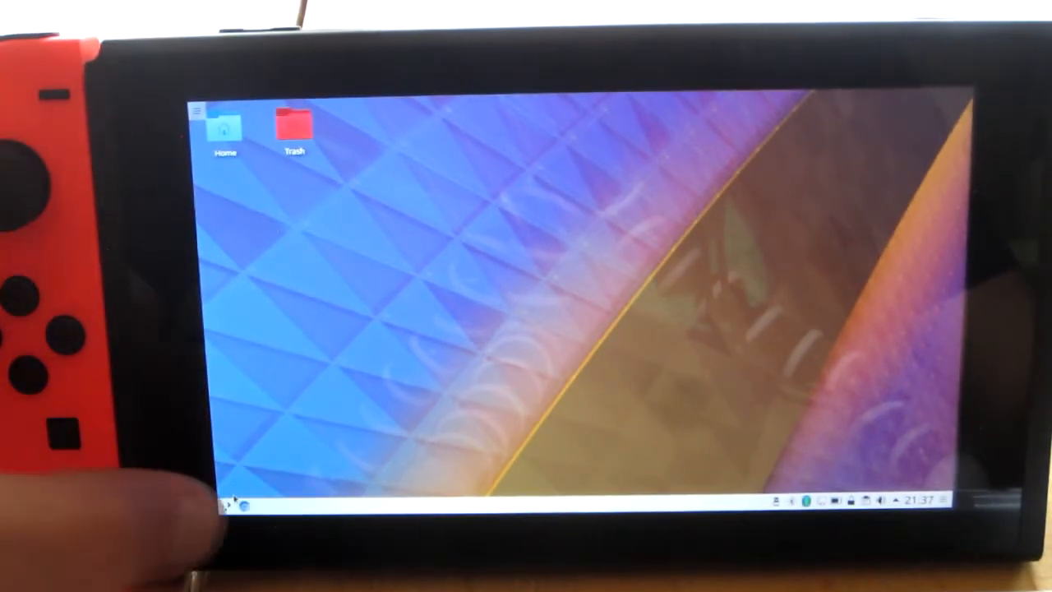
# Launch Chromium and unlock the KDE Wallet with the password.
pyautogui.click(242, 504)
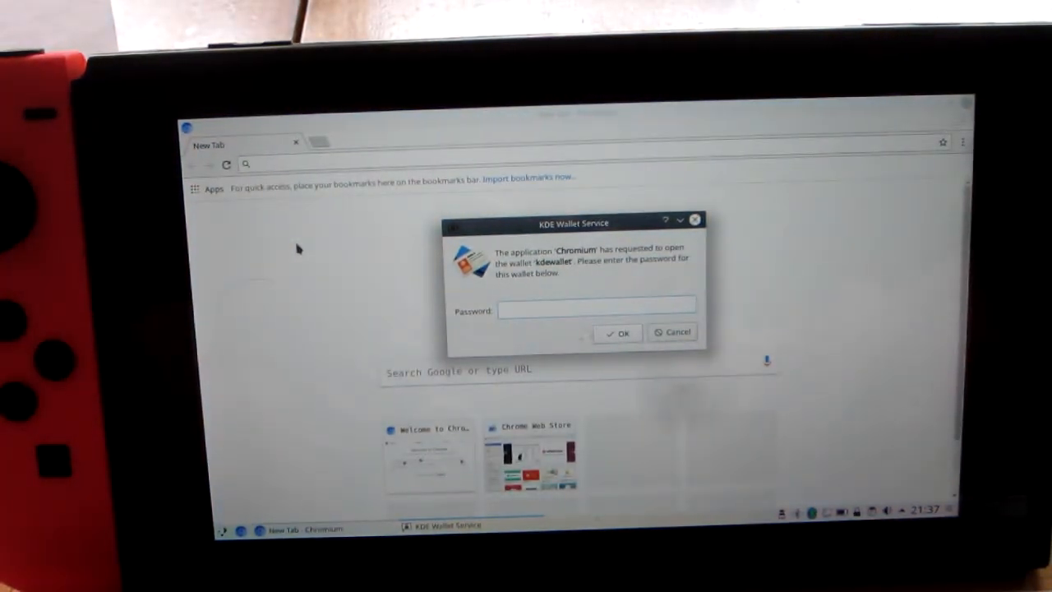
pyautogui.write('password')
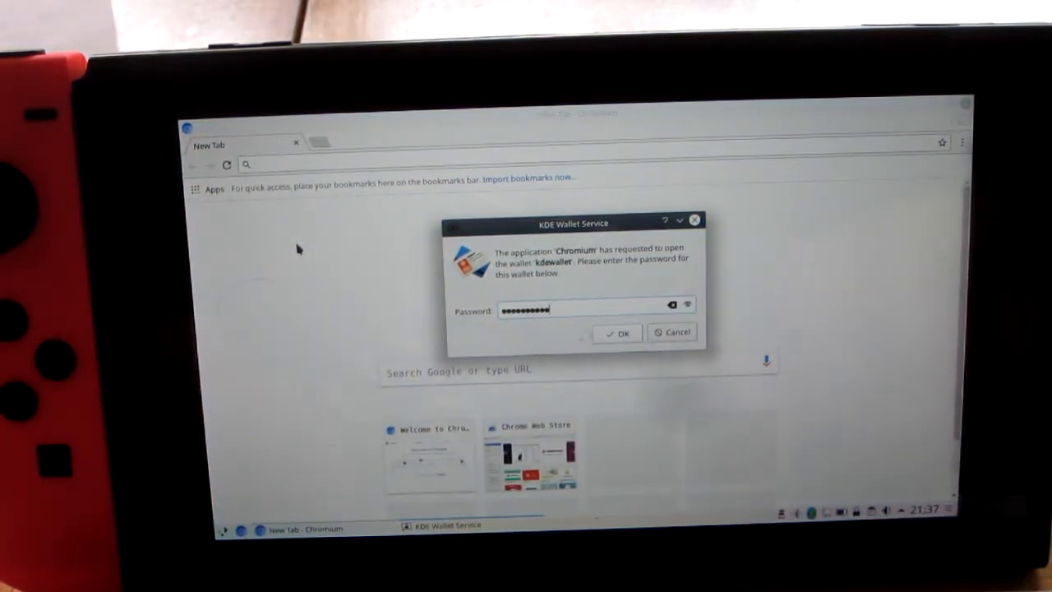
pyautogui.click(618, 332)
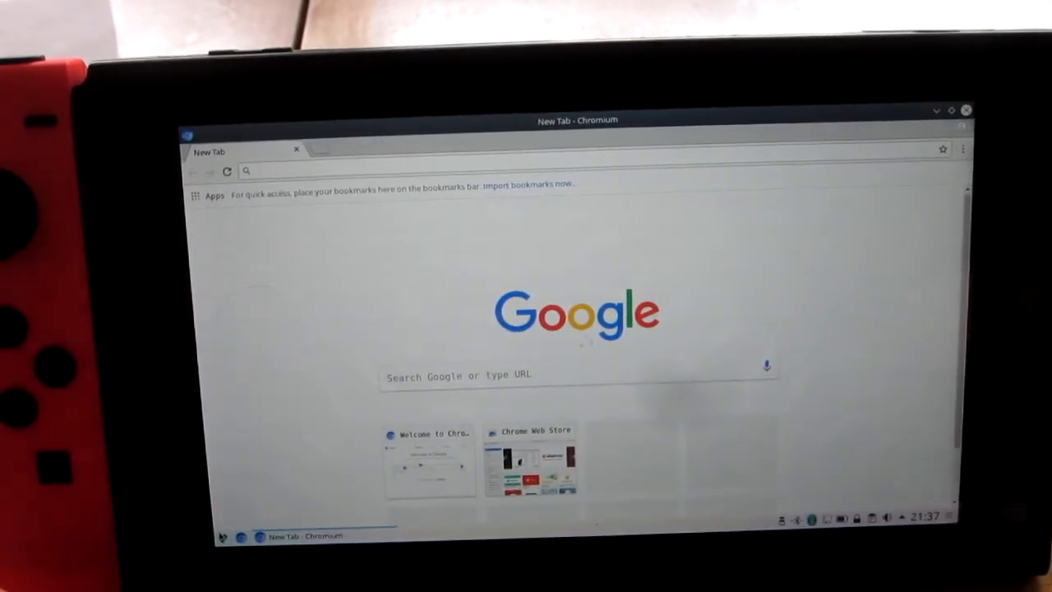
# Close Chromium and show the launcher's full Applications category list.
pyautogui.click(224, 537)
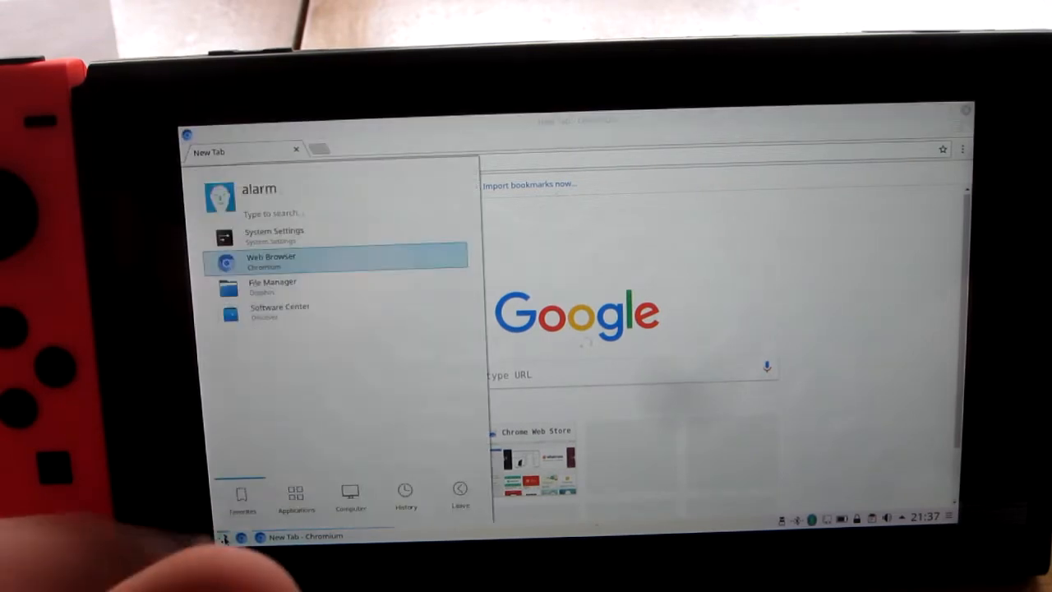
pyautogui.click(294, 491)
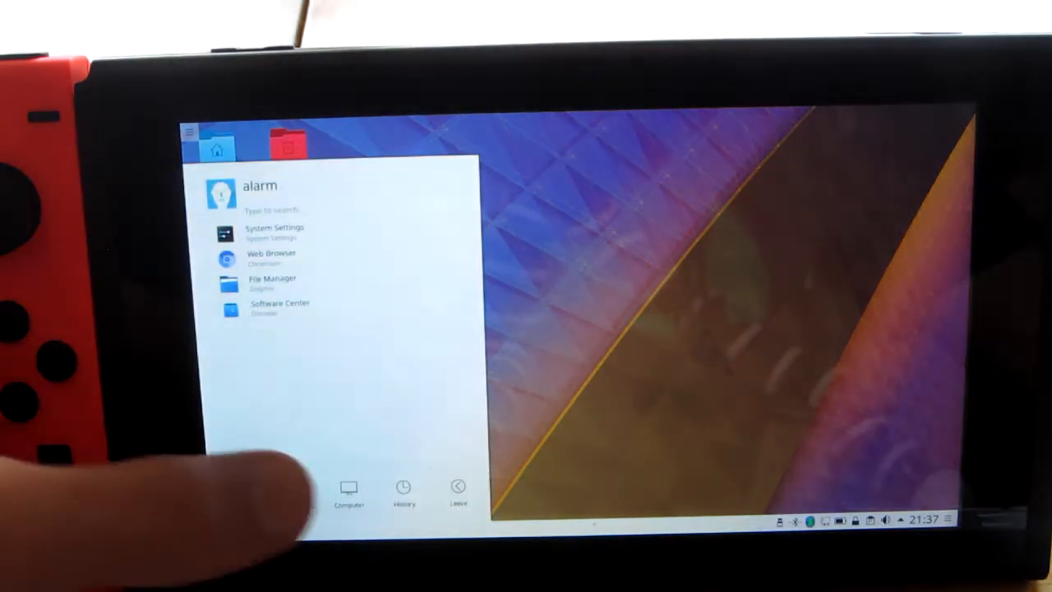
pyautogui.click(295, 492)
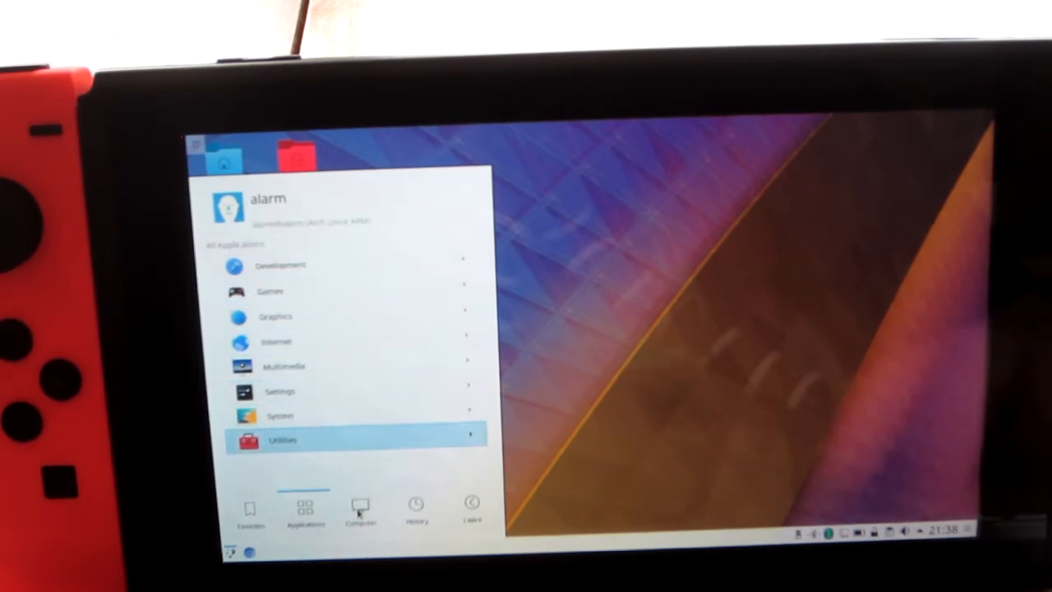
# Browse the launcher's Applications categories like Graphics, Internet and Utilities.
pyautogui.click(282, 437)
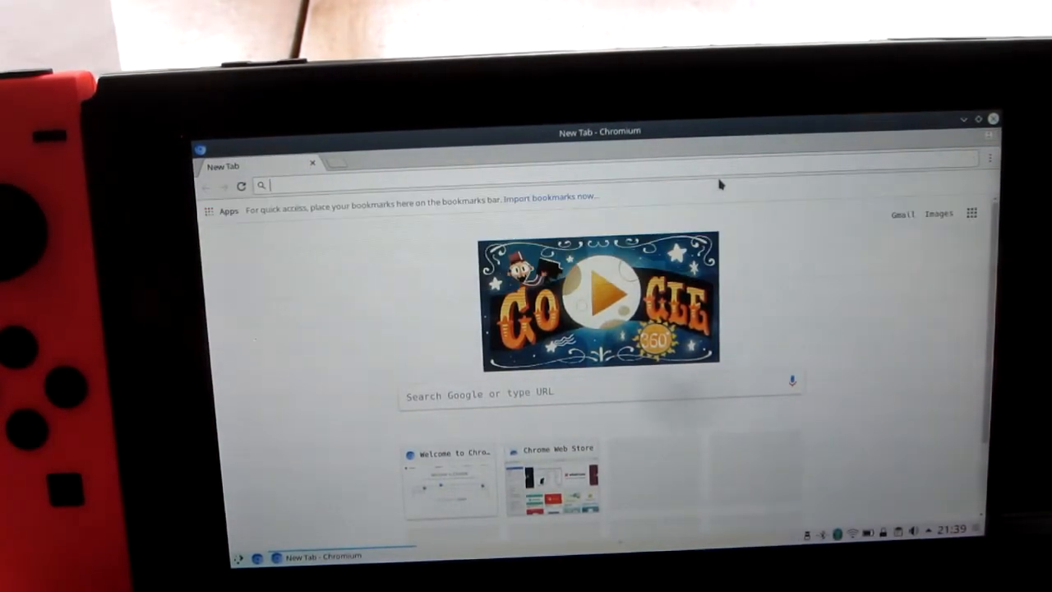
# Search Google for 'youtube' and go to the YouTube homepage.
pyautogui.write('youtube&oq=youtube&aqs=chrome.0.69i59j69i60l2j0l3.3490j0j7&sourceid=chrome&ie=UTF-8')
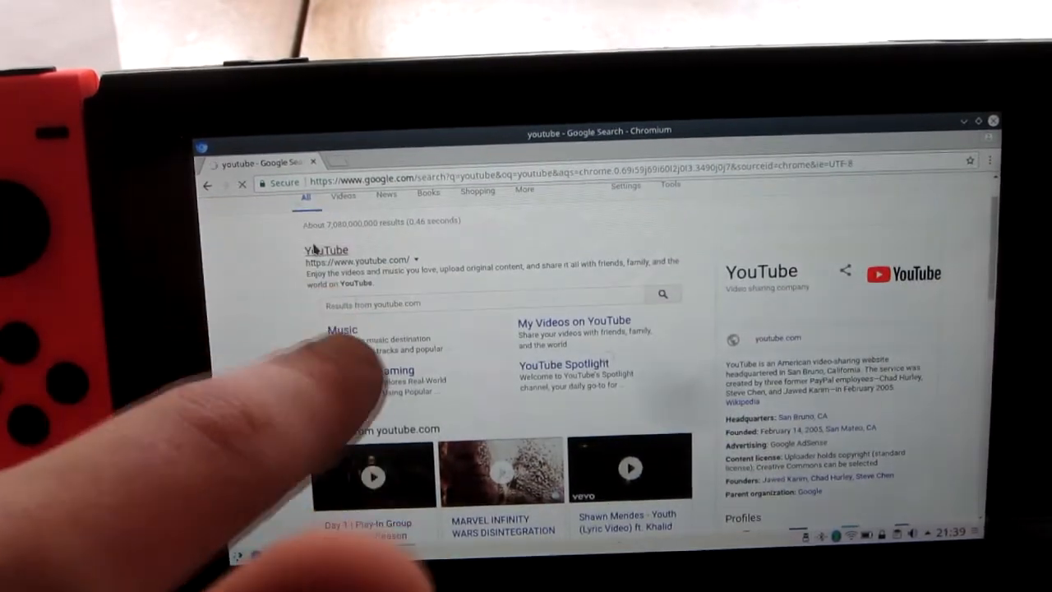
pyautogui.click(316, 249)
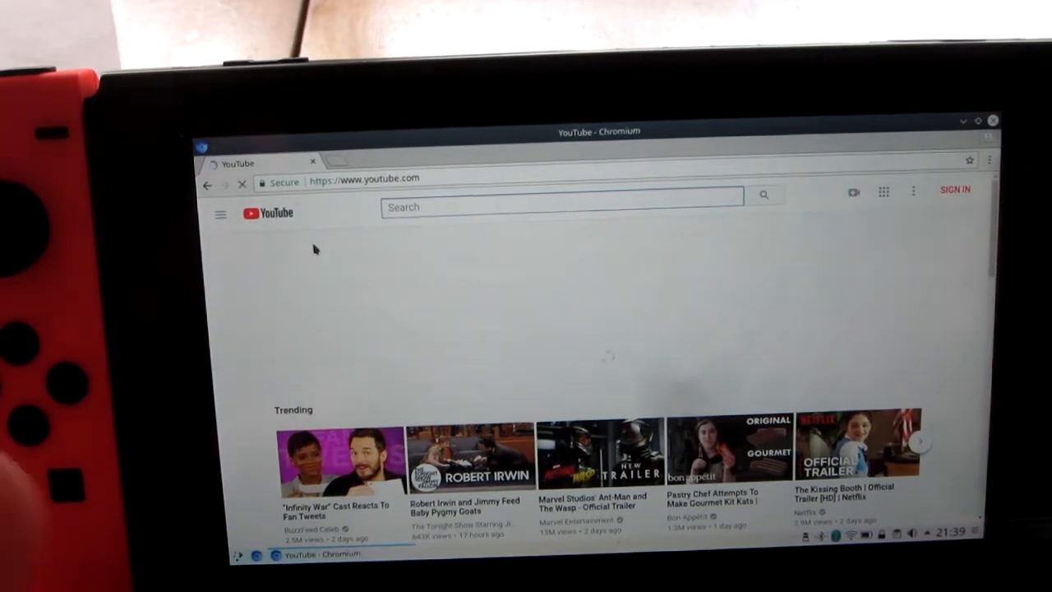
# Search YouTube for 'knuckles fan videos' from the 'knuckl' suggestion.
pyautogui.write('knucklesfan videos')
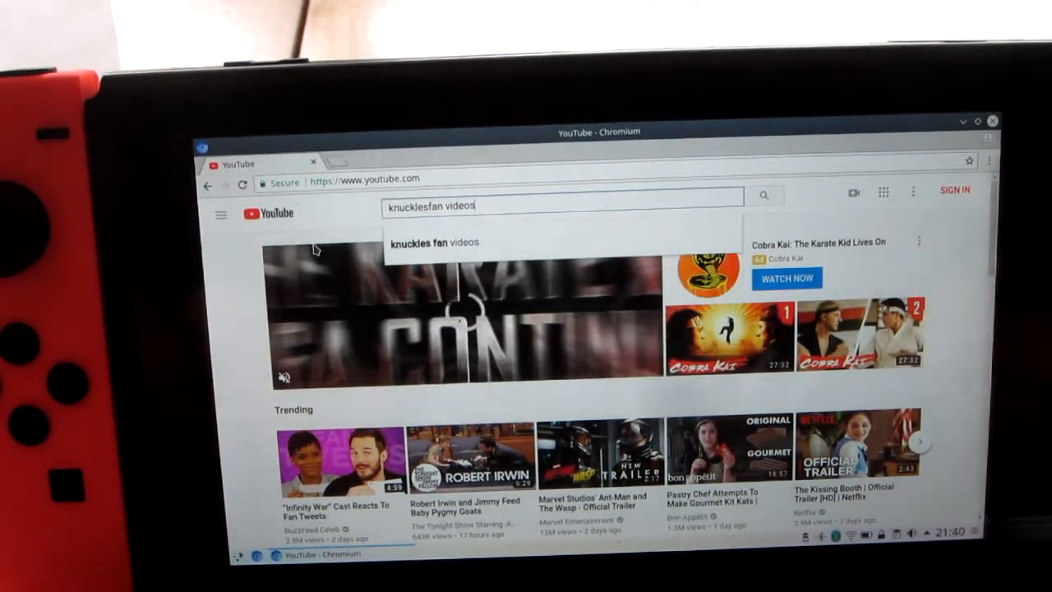
pyautogui.press('Enter')
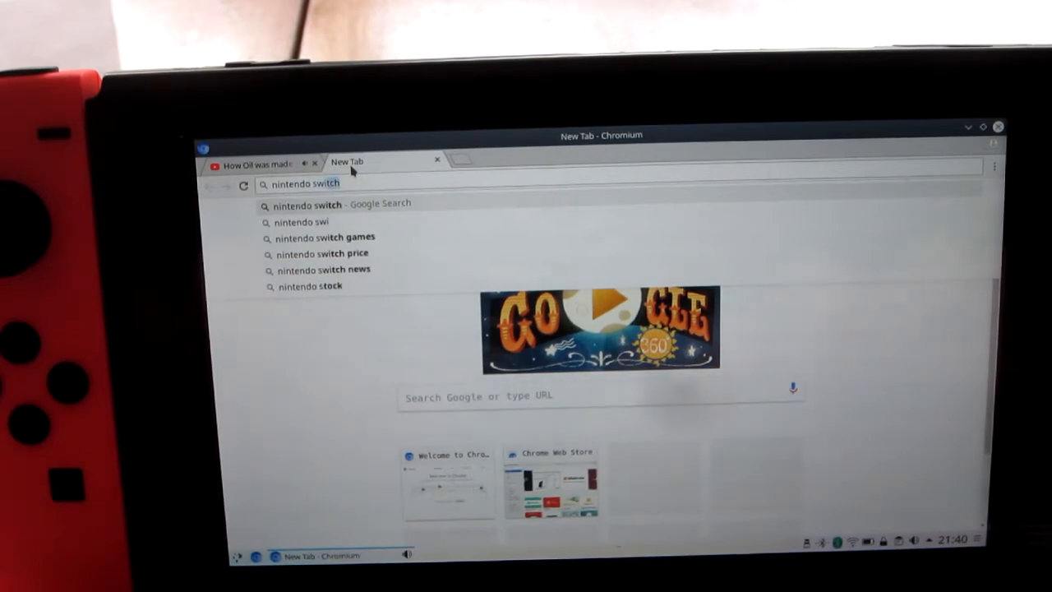
# Search 'linux twitter' in a new Chromium tab.
pyautogui.write('linux twitter')
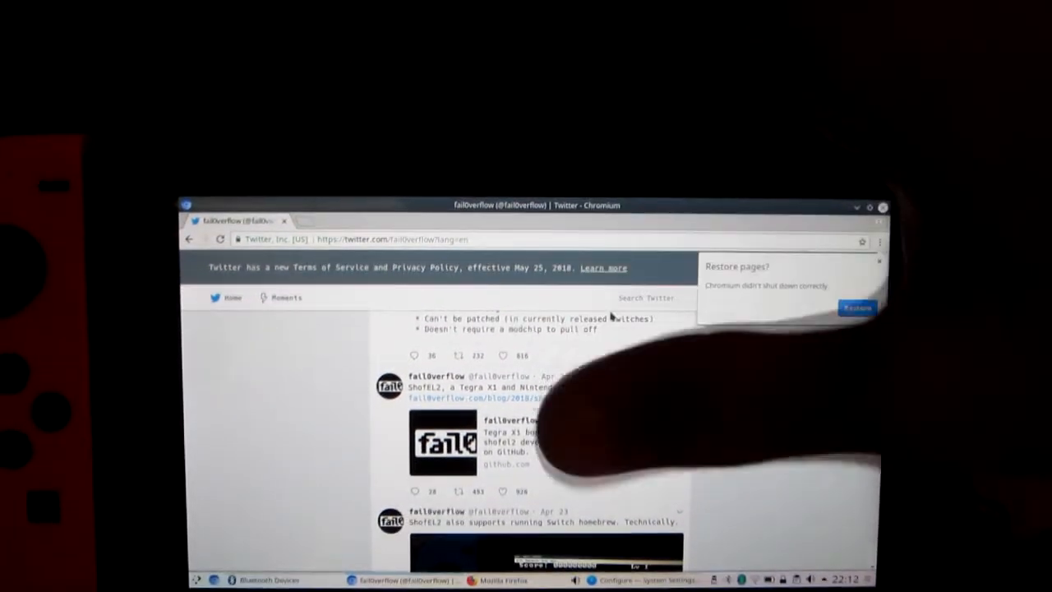
# Scroll down the fail0verflow Twitter timeline to the ShofEL2 tweets.
pyautogui.scroll(-3)
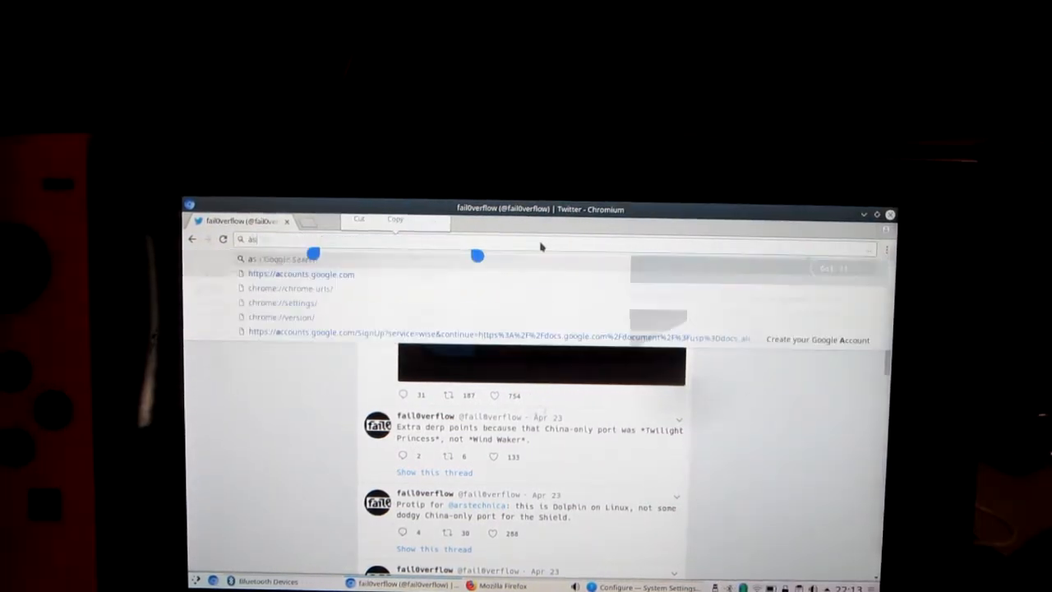
# Type a test string in the address bar, then show the Google new-tab page.
pyautogui.write('asdfkljlkjfalkdjlfajkdsjalf')
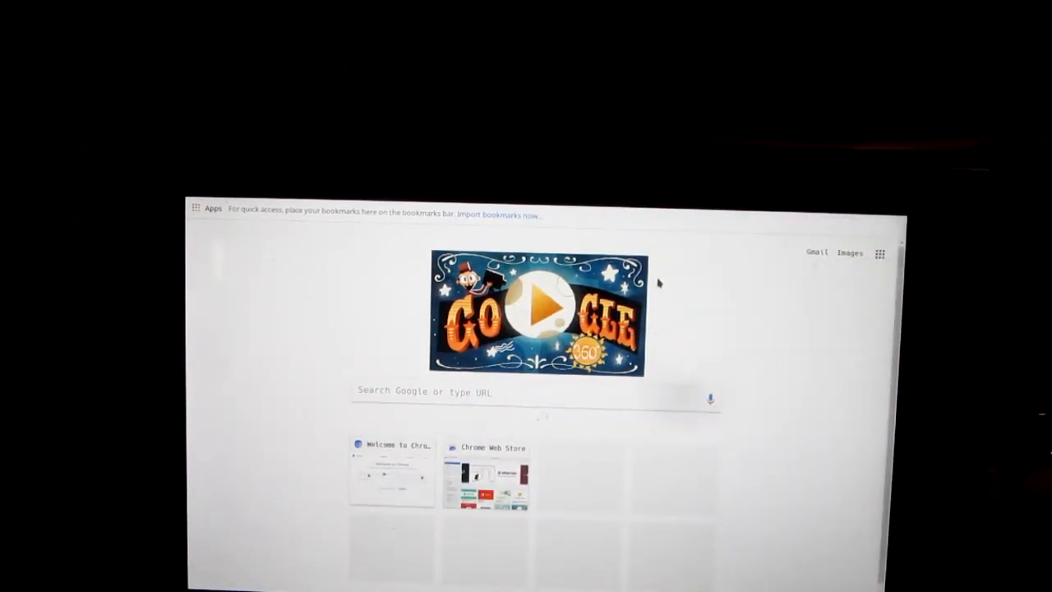
pyautogui.click(538, 307)
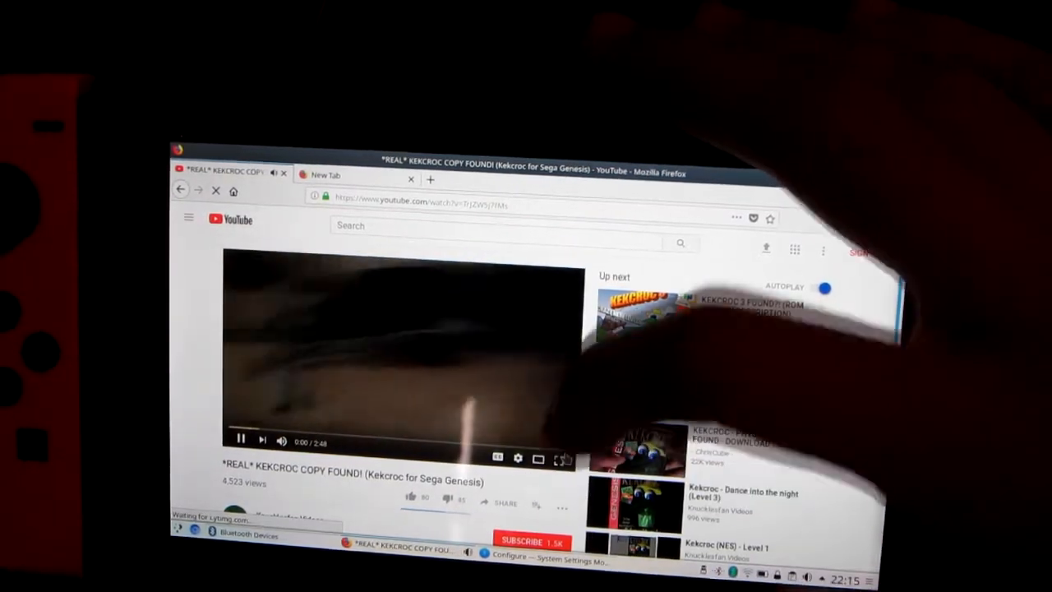
# Tap the KEKCROC for Sega Genesis video player while it plays.
pyautogui.click(558, 460)
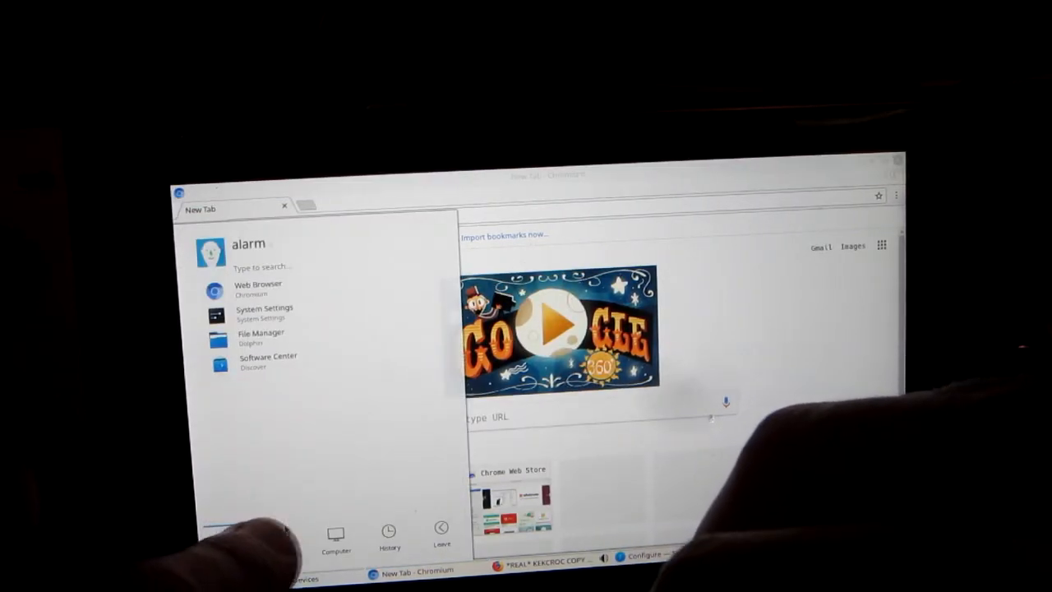
# Show the launcher's application categories and open one of them.
pyautogui.click(282, 537)
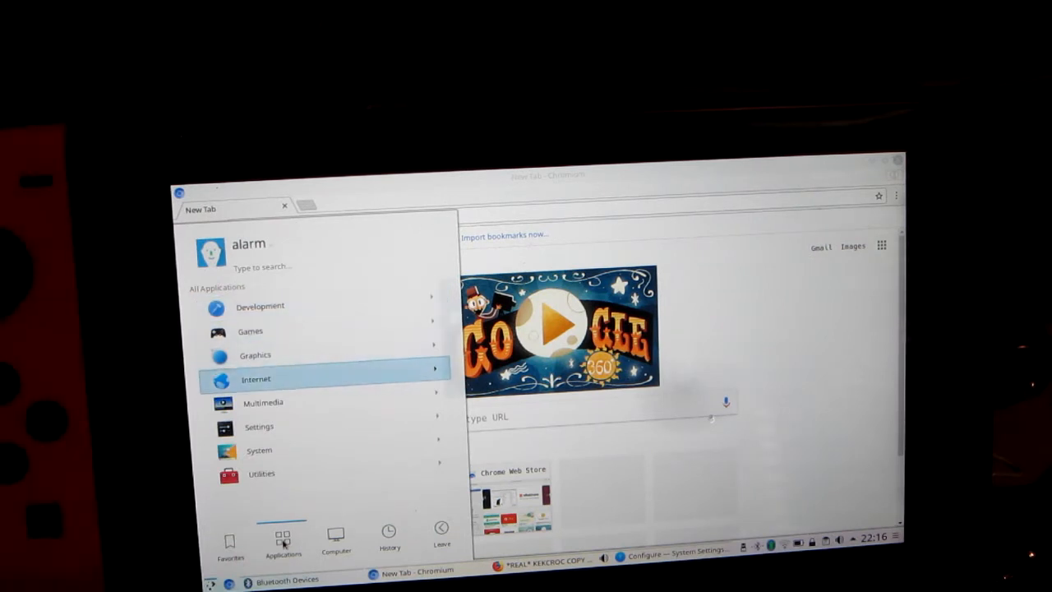
pyautogui.click(258, 450)
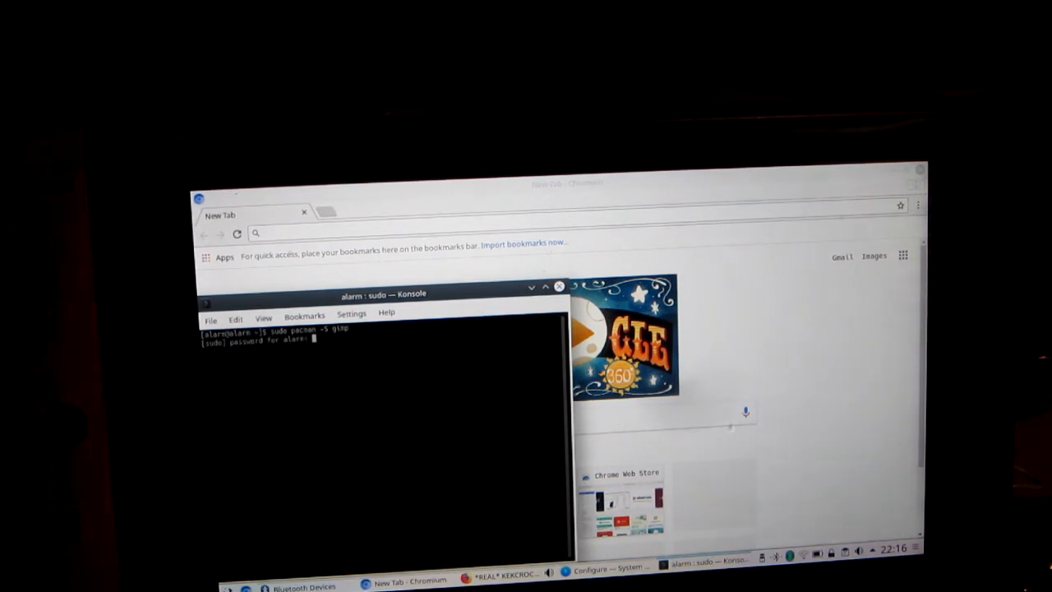
# Confirm the pacman install of GIMP and its dependencies at the Y/n prompt.
pyautogui.press('Return')
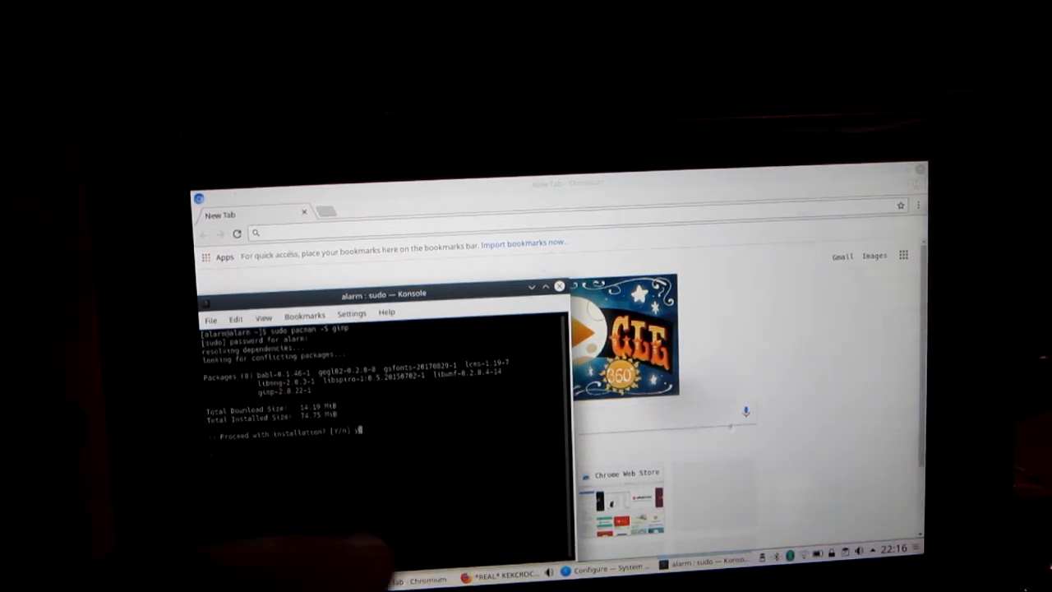
pyautogui.press('Return')
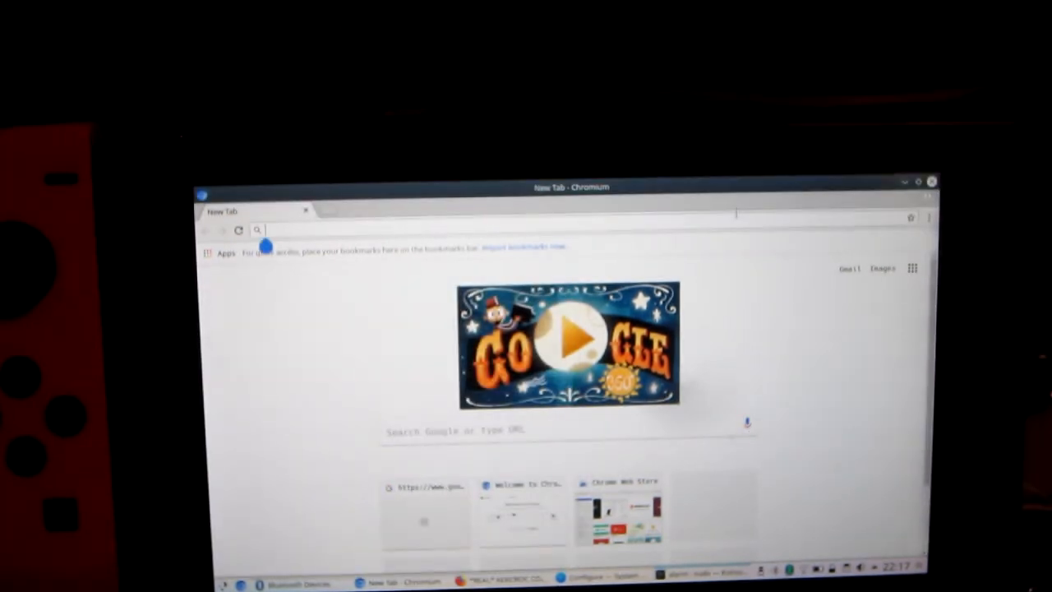
# Search Chromium for 'gbatemp run linux gimp' from the address bar.
pyautogui.write('gbatemp quick tuto on how to')
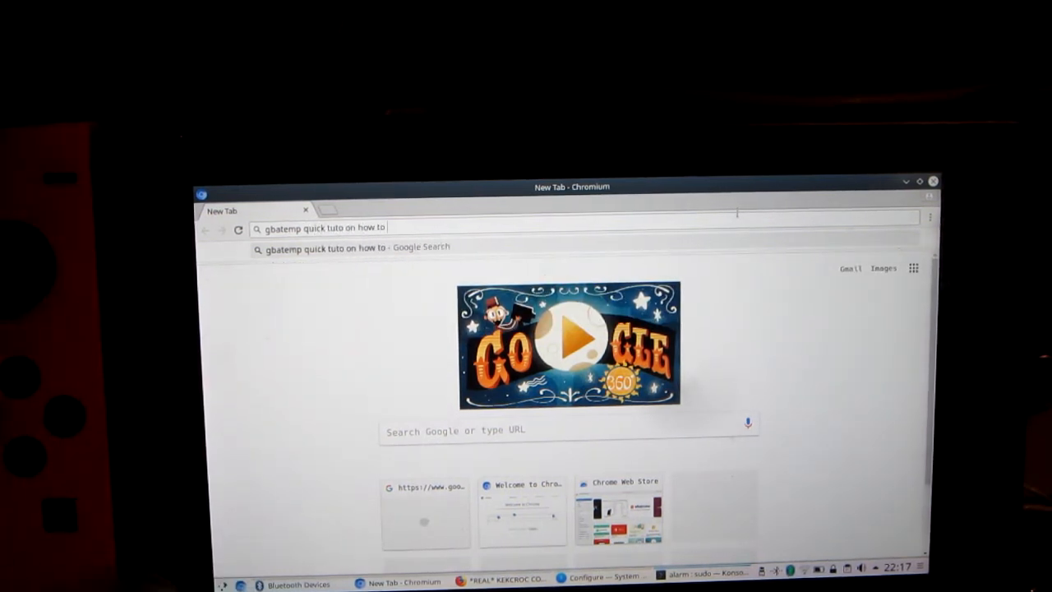
pyautogui.write('run linux on t')
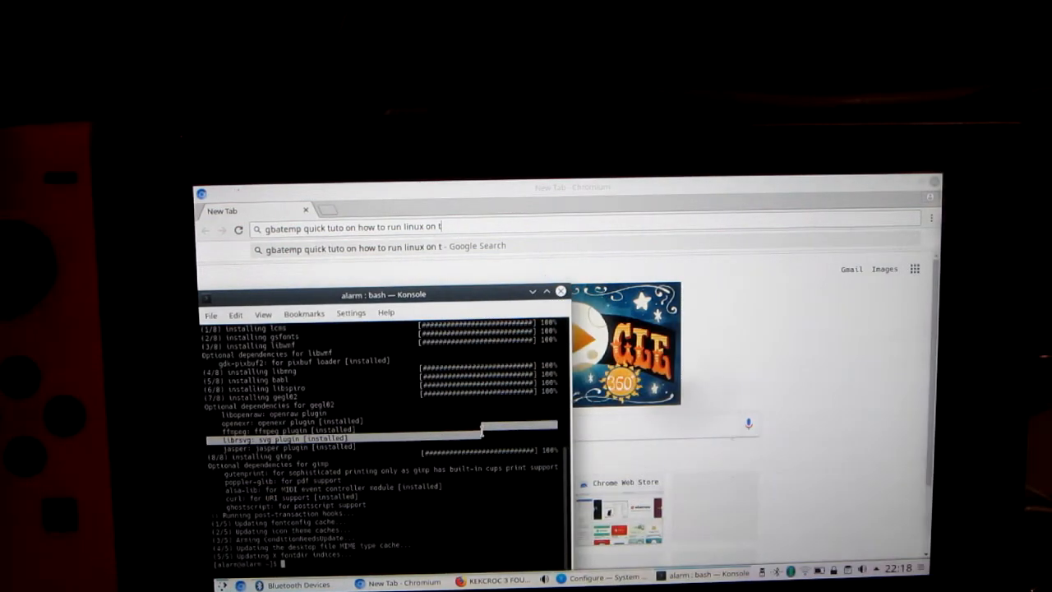
pyautogui.write('gimp')
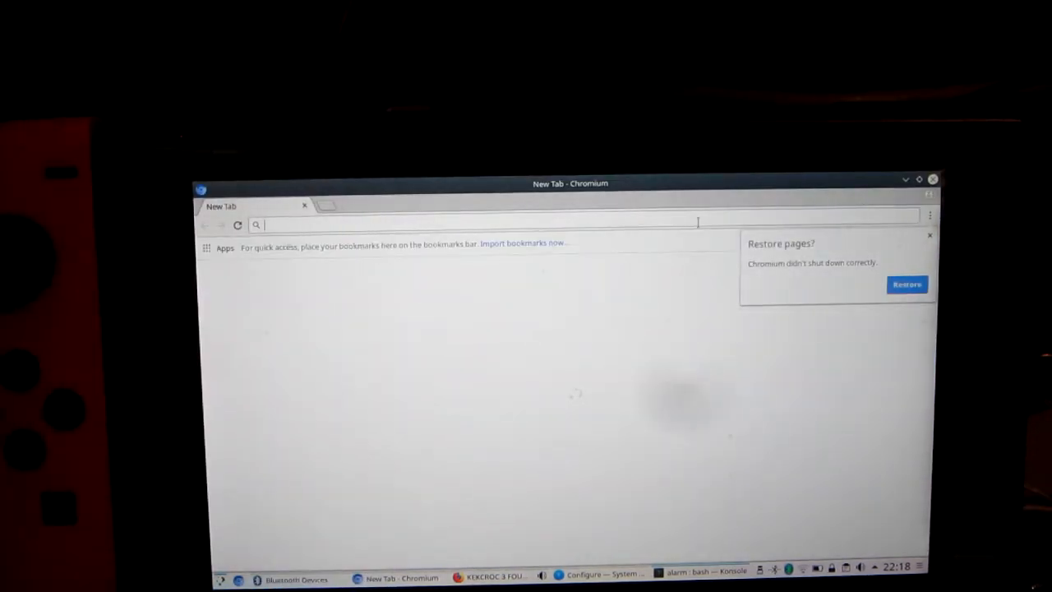
# Open the GBAtemp 'quick tuto' thread on booting Linux and scroll down it.
pyautogui.write('quick tuto')
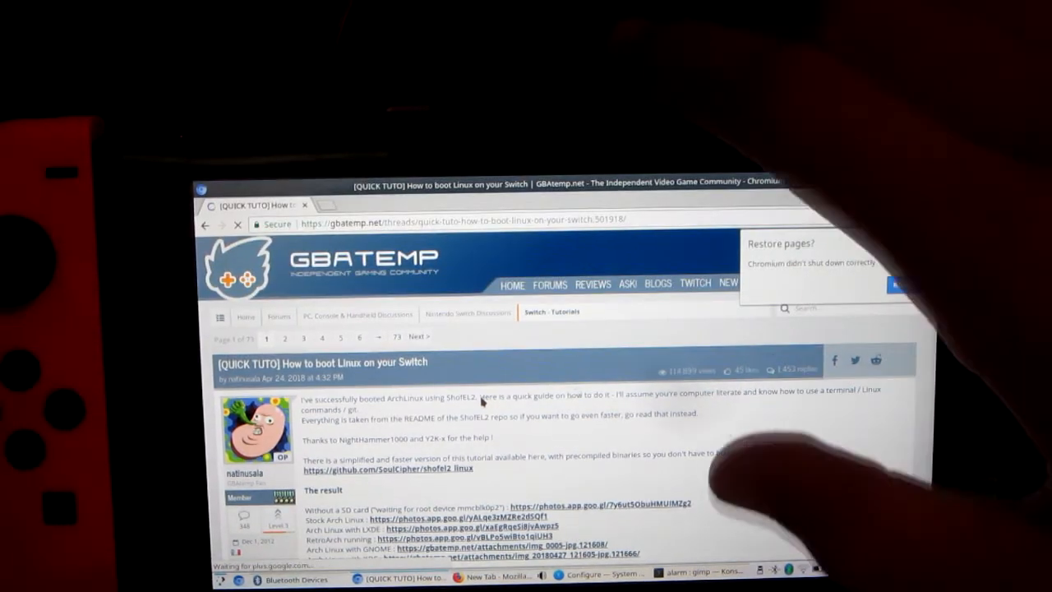
pyautogui.scroll(-3)
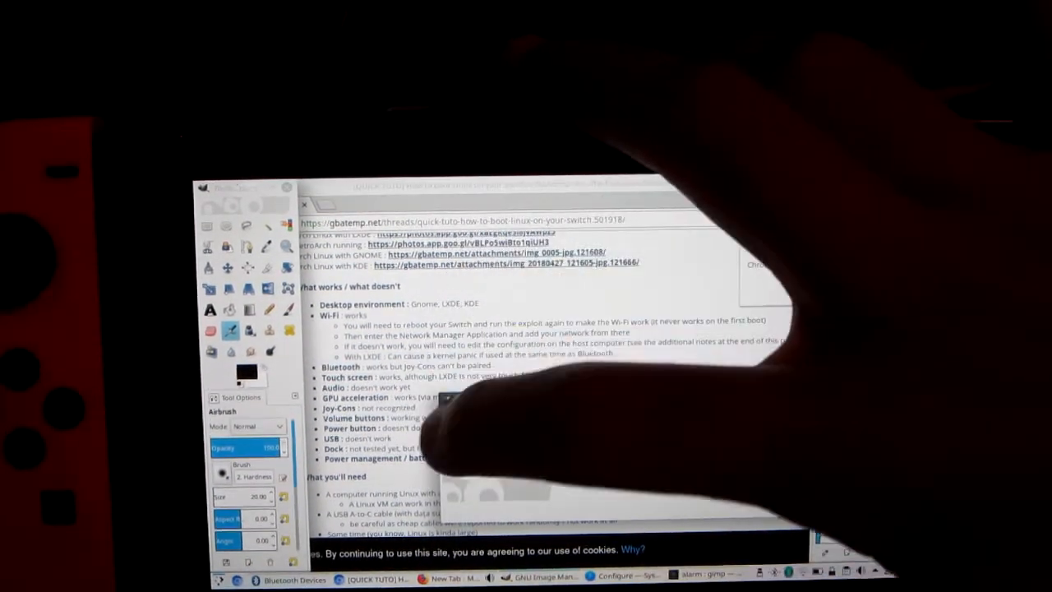
# Create a new 640×400 GIMP image via File > New.
pyautogui.click(453, 418)
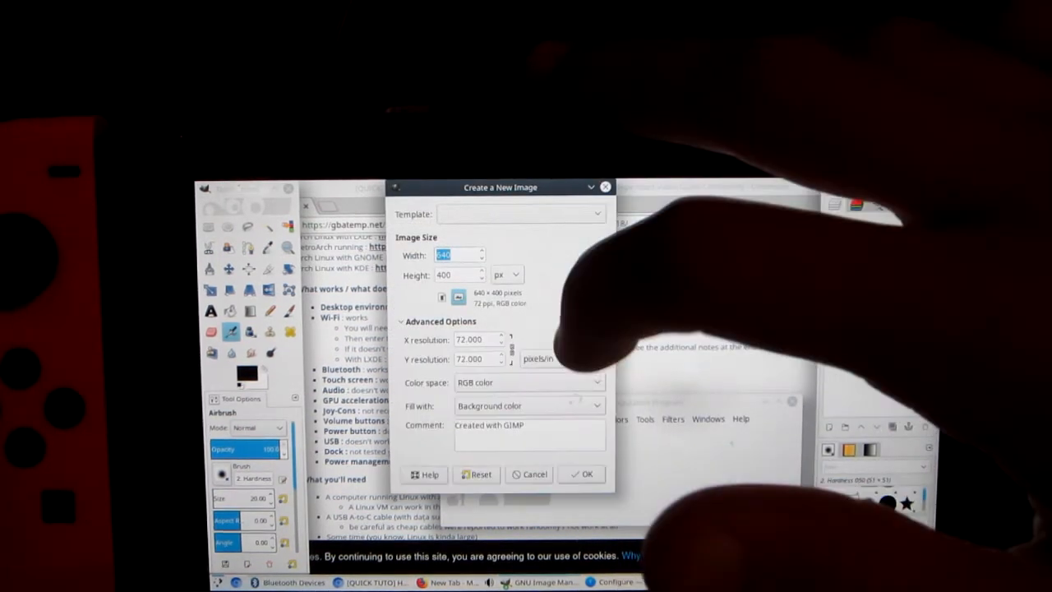
pyautogui.click(581, 474)
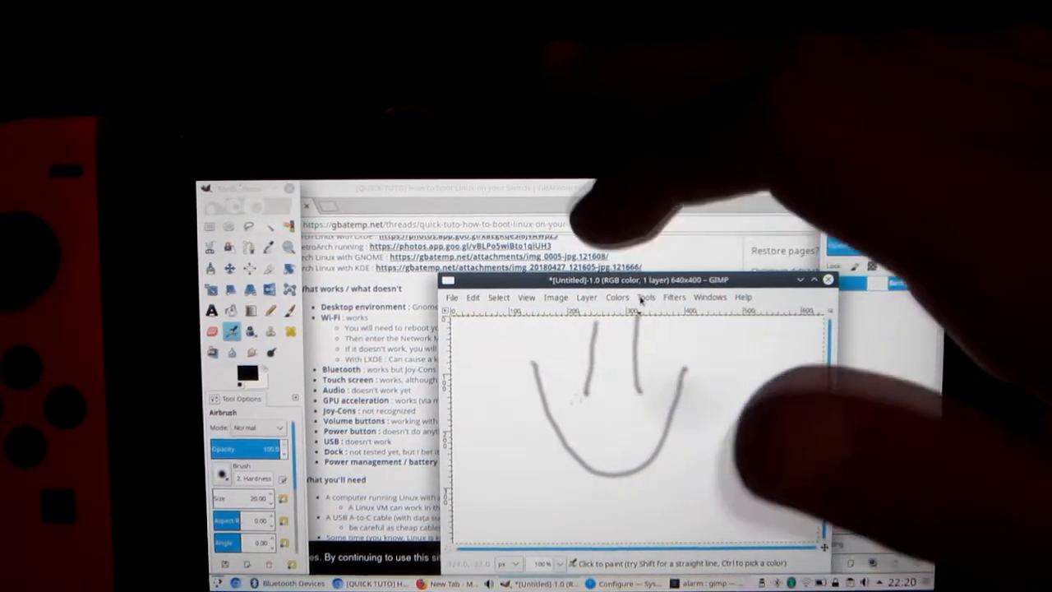